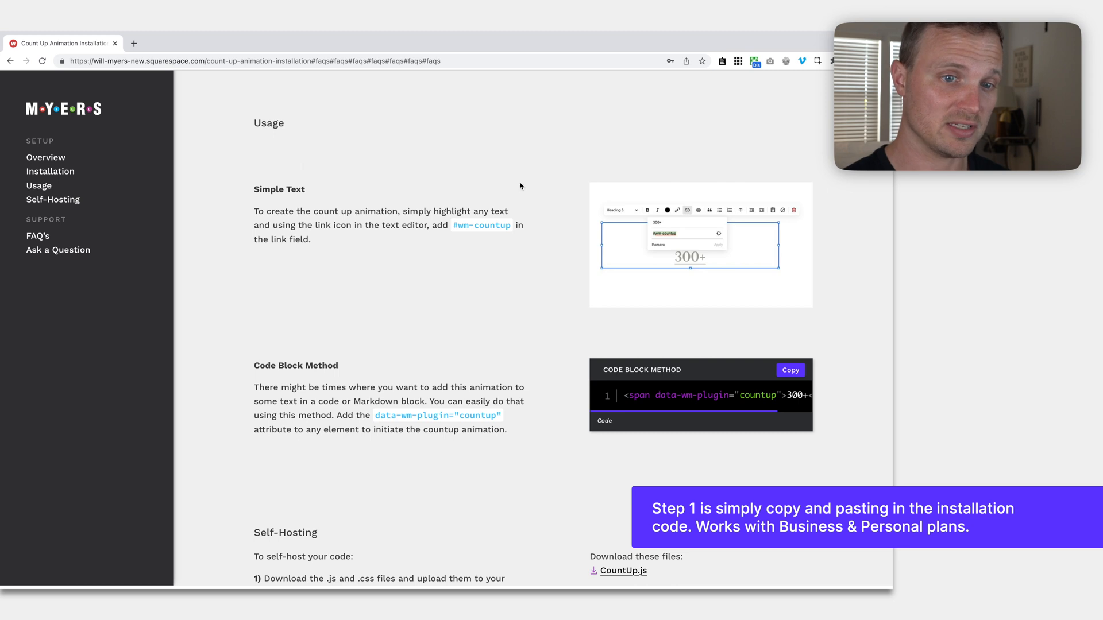
mouse_move(570, 252)
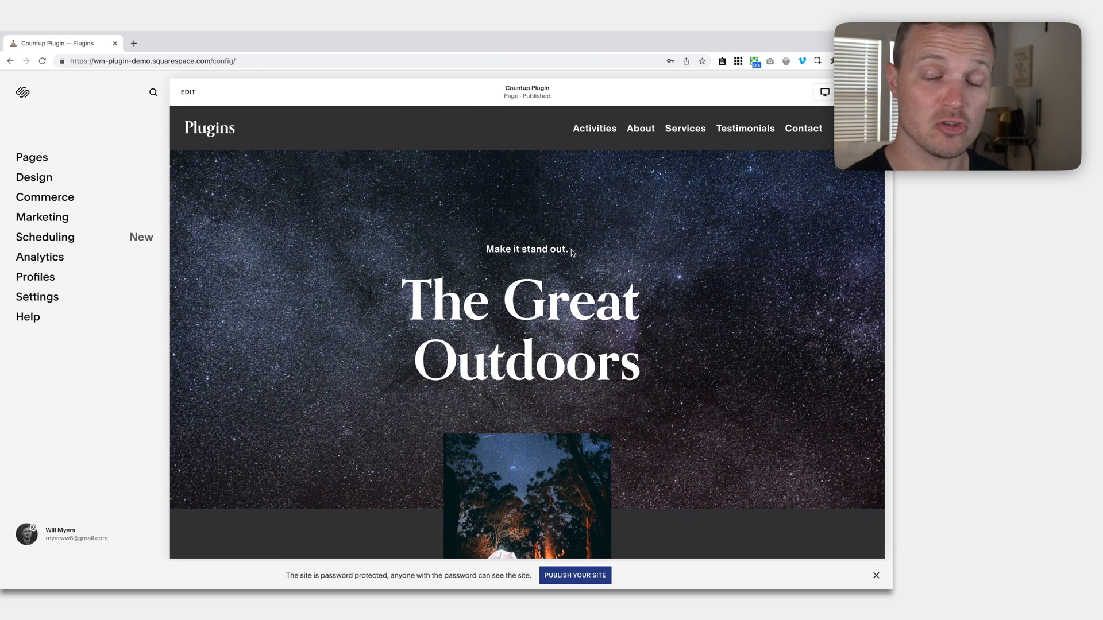
- Scroll to the stats row and highlight the 100% Pets stat
scroll(down, 3)
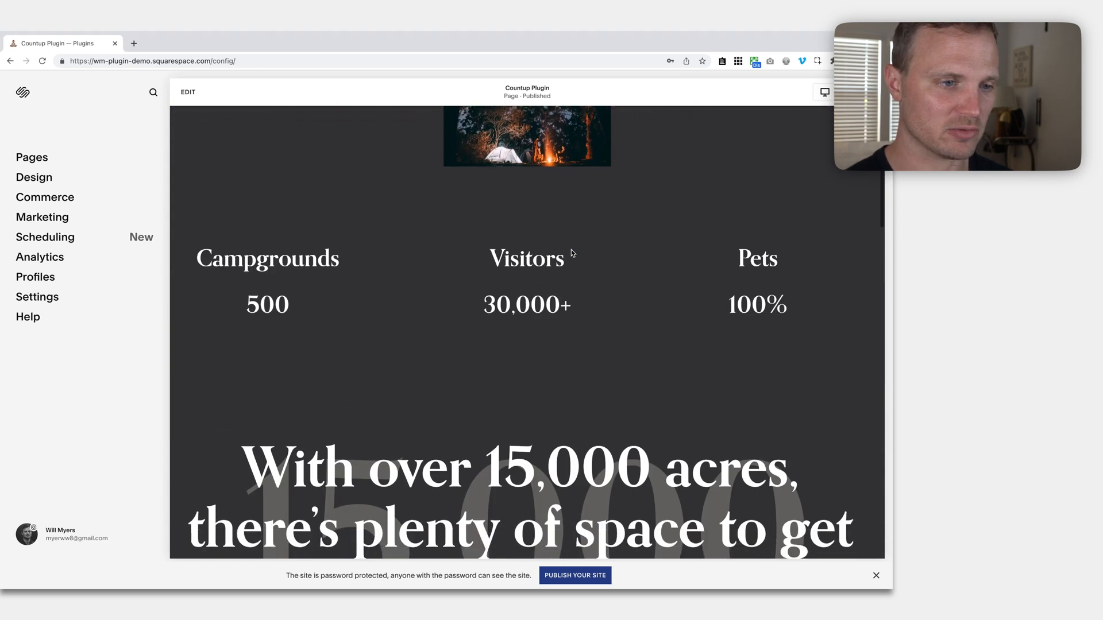
scroll(down, 3)
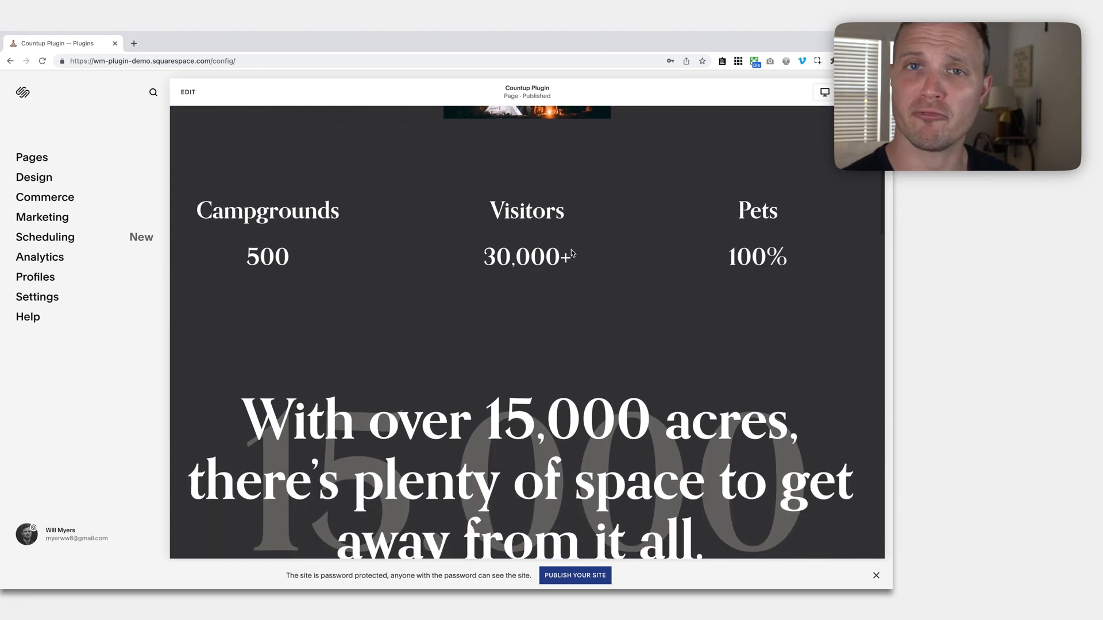
double_click(268, 256)
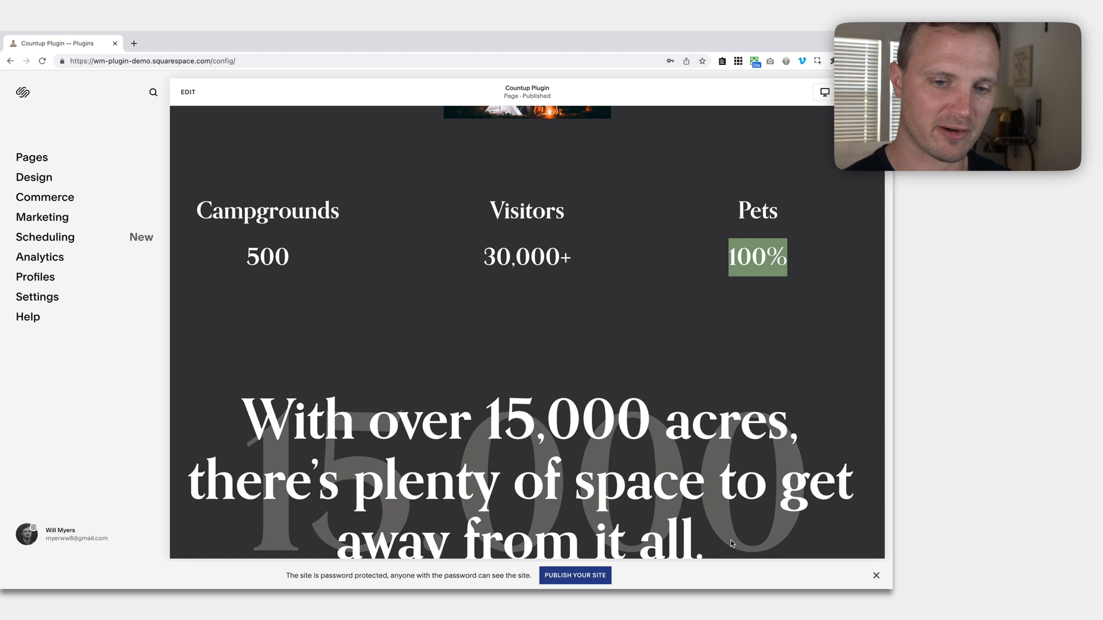
mouse_move(702, 497)
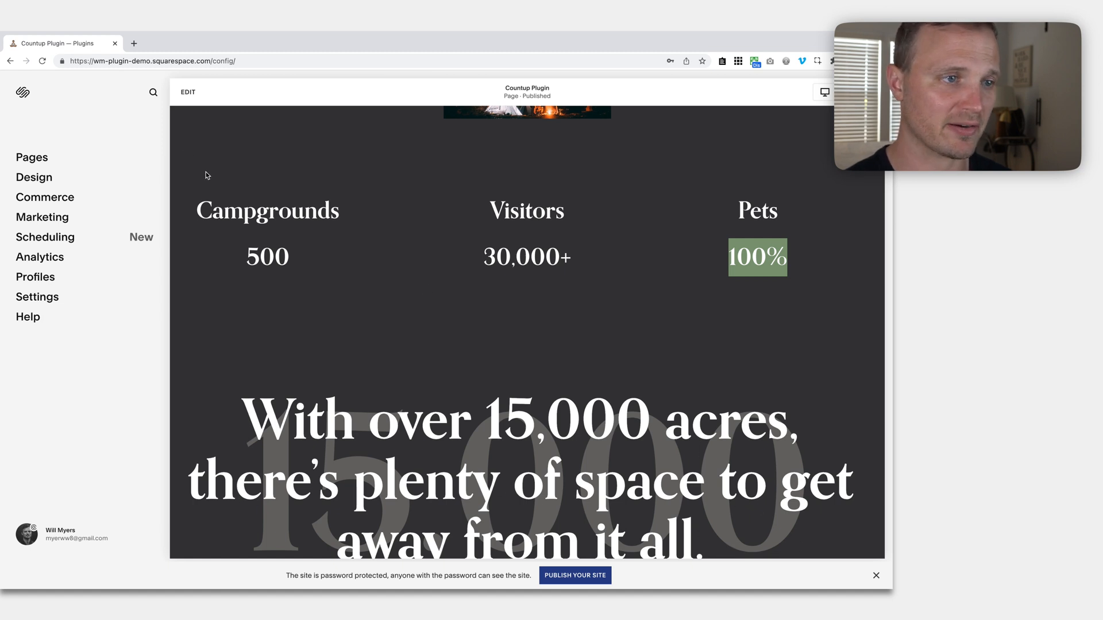
- Enter edit mode and give the 500 Campgrounds stat a #wm-countup link
click(187, 92)
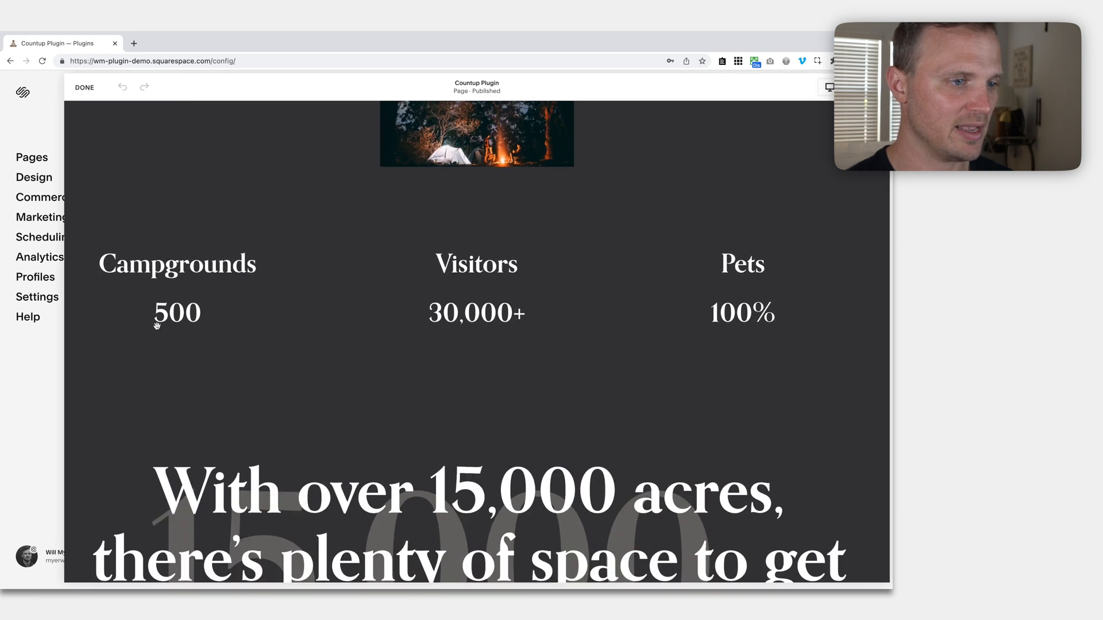
double_click(176, 312)
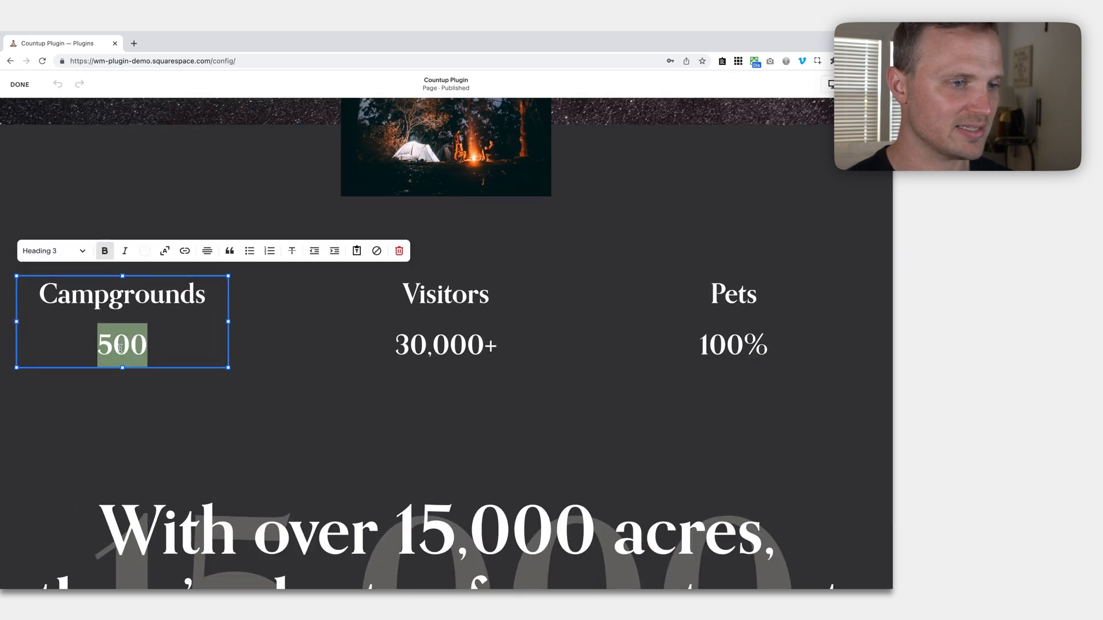
click(183, 251)
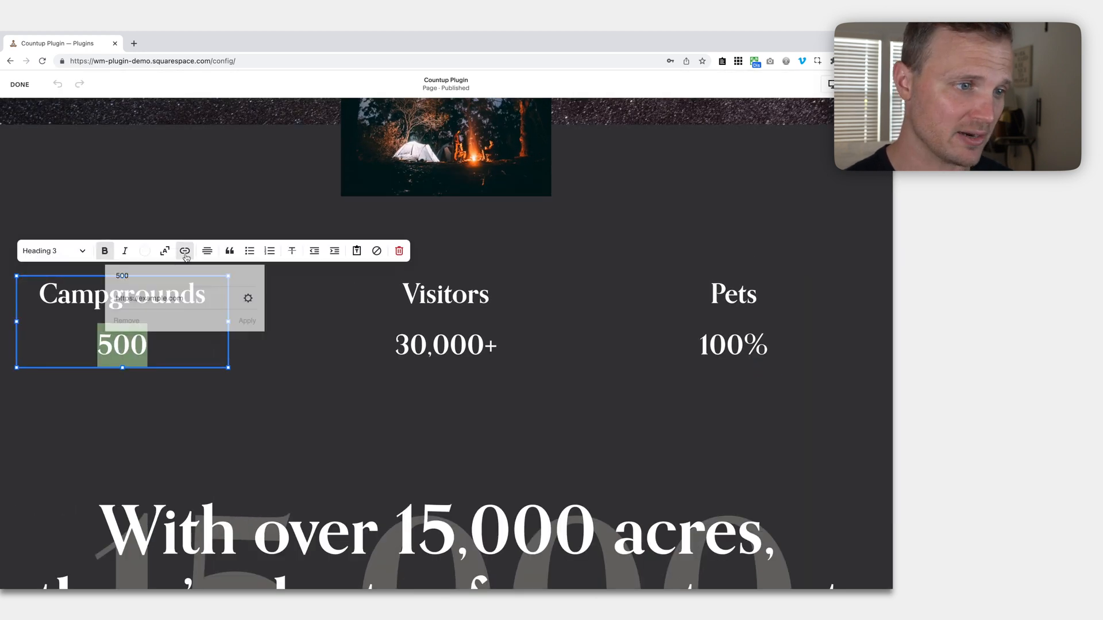
click(169, 298)
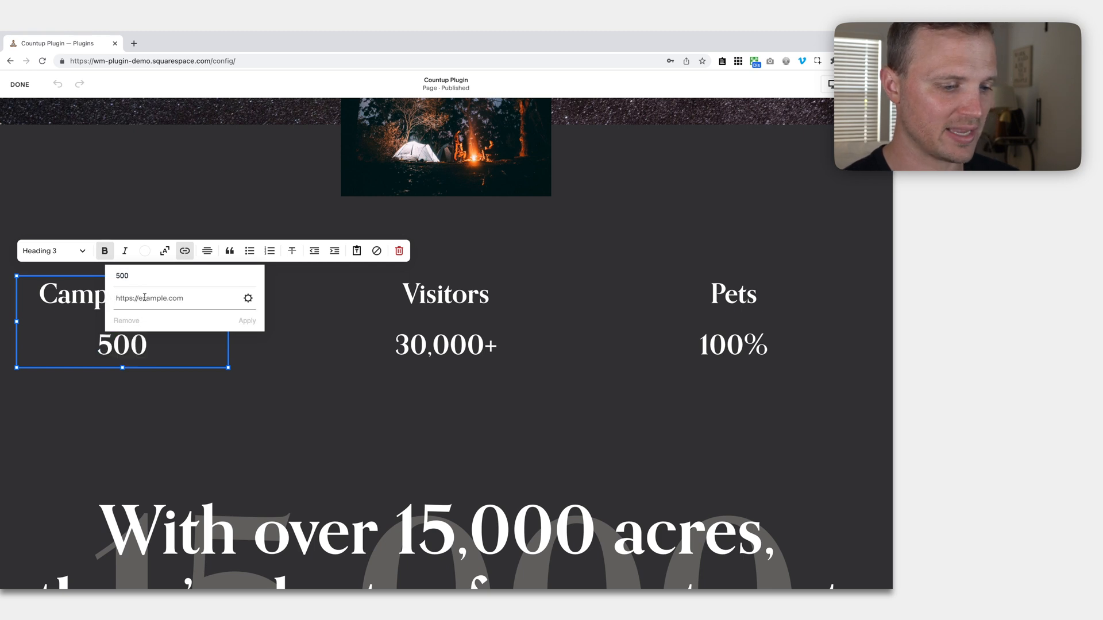
text(#wm)
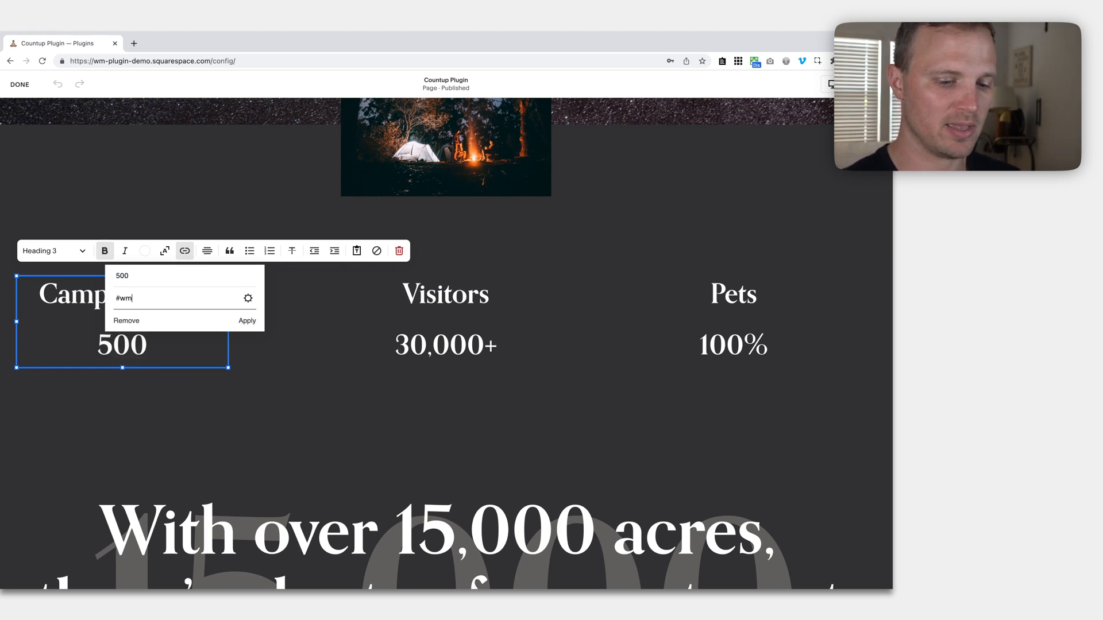
text(-countup)
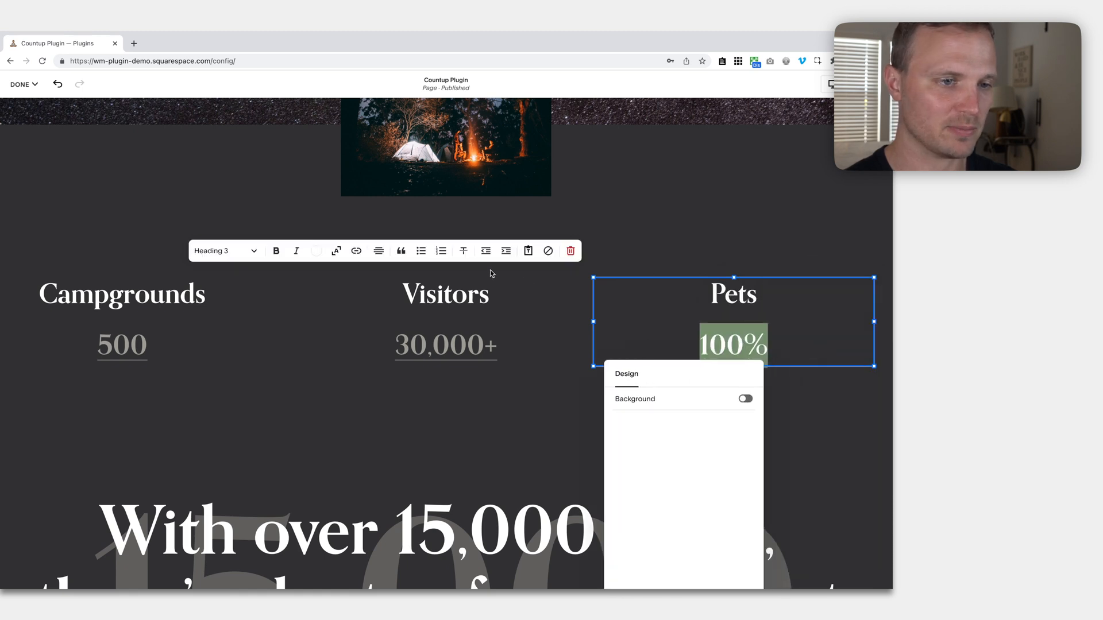
- Add the #wm-countup link to the highlighted 100% Pets stat
click(356, 252)
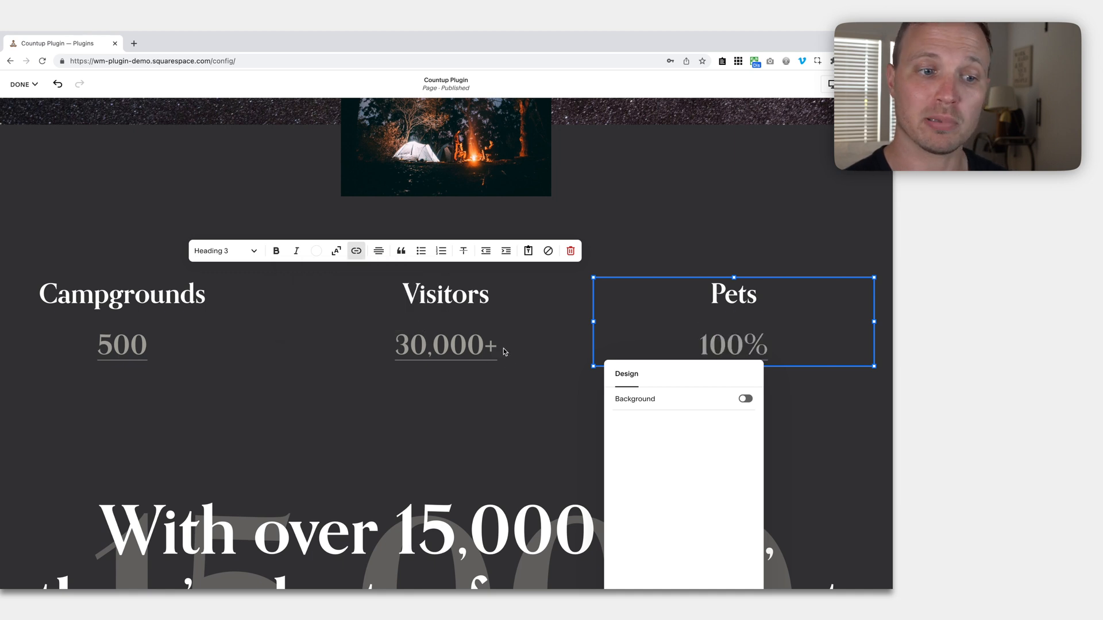
mouse_move(378, 302)
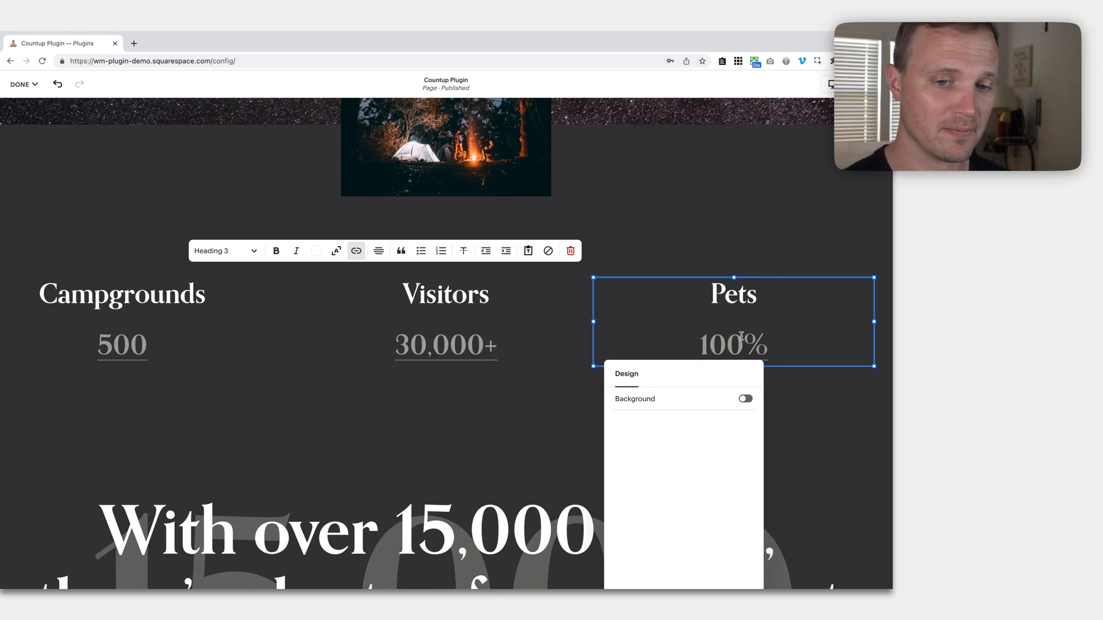
mouse_move(495, 357)
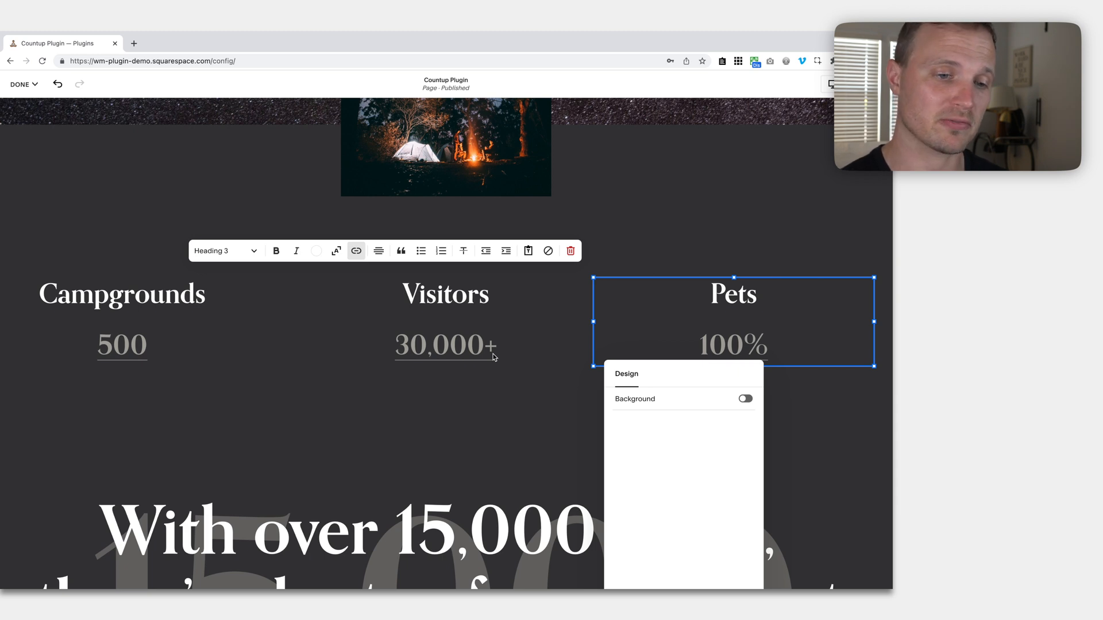
mouse_move(183, 381)
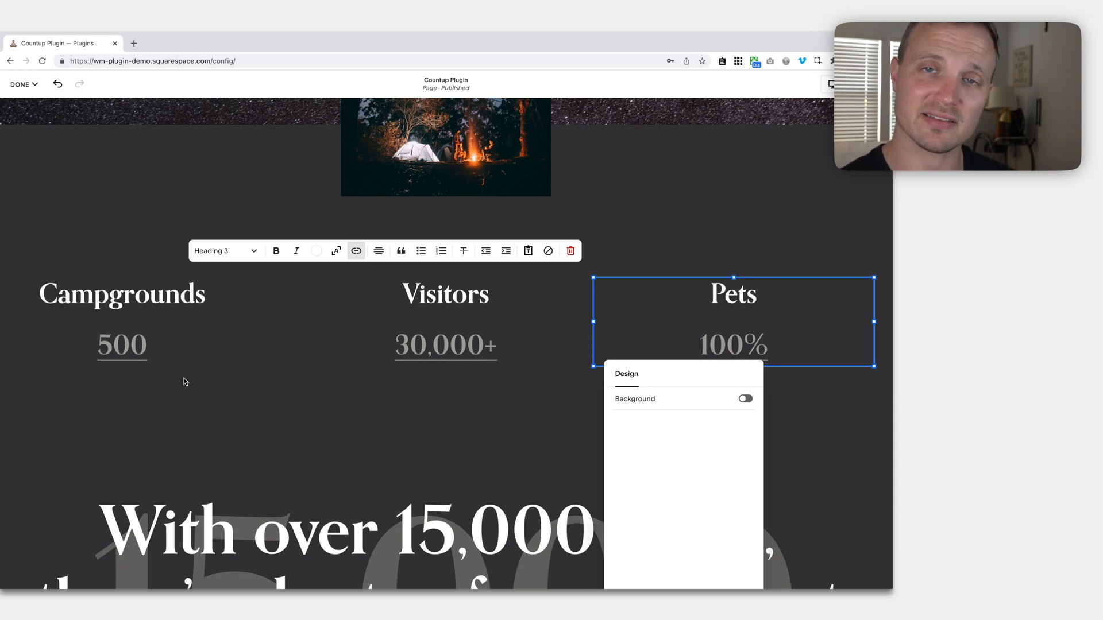
mouse_move(440, 397)
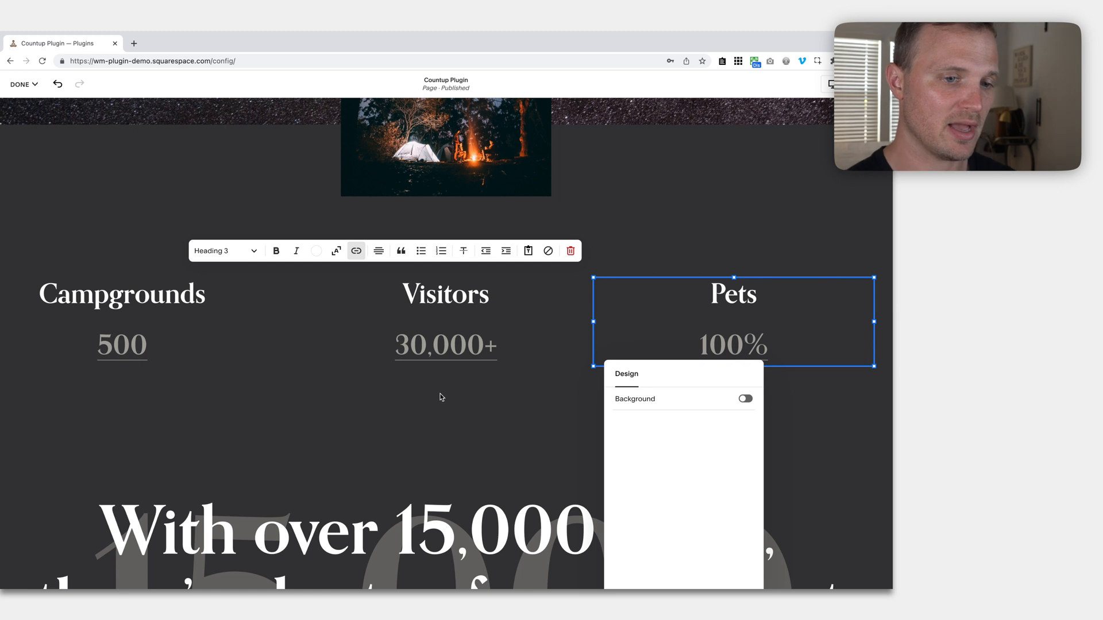
mouse_move(130, 358)
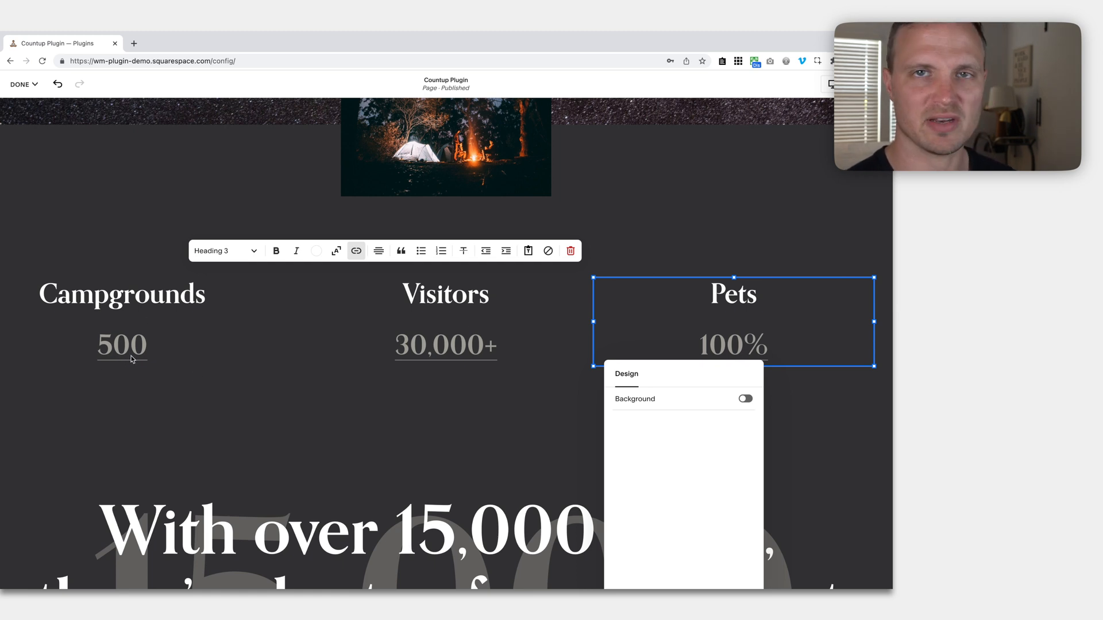
- Save the edits via Done > Save and watch the stats count up to 500, 30,000+ and 100%
click(20, 84)
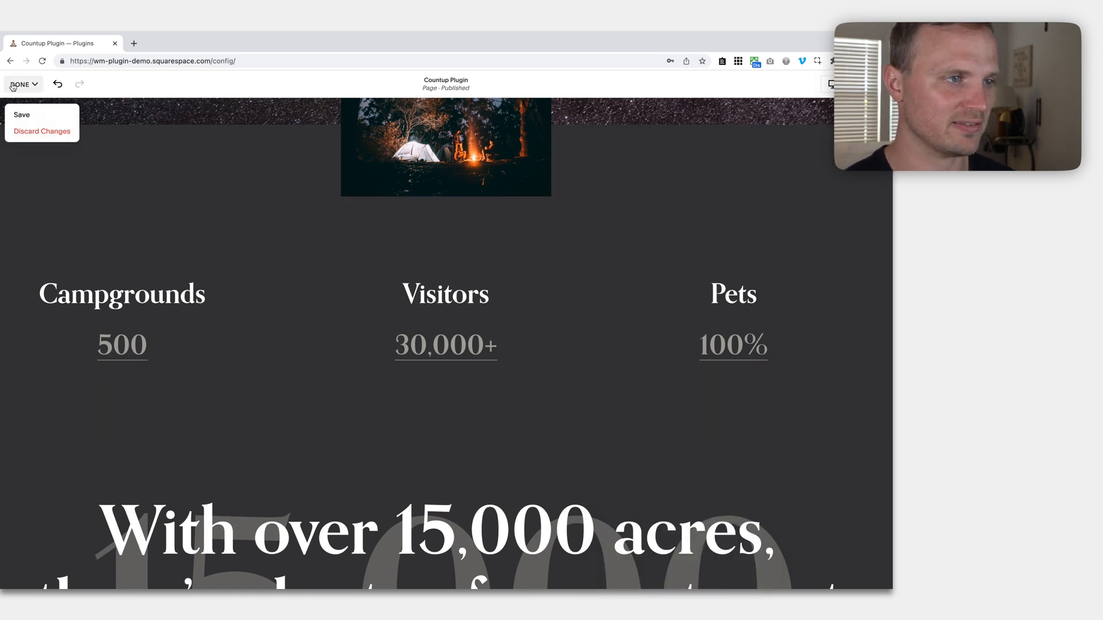
click(21, 115)
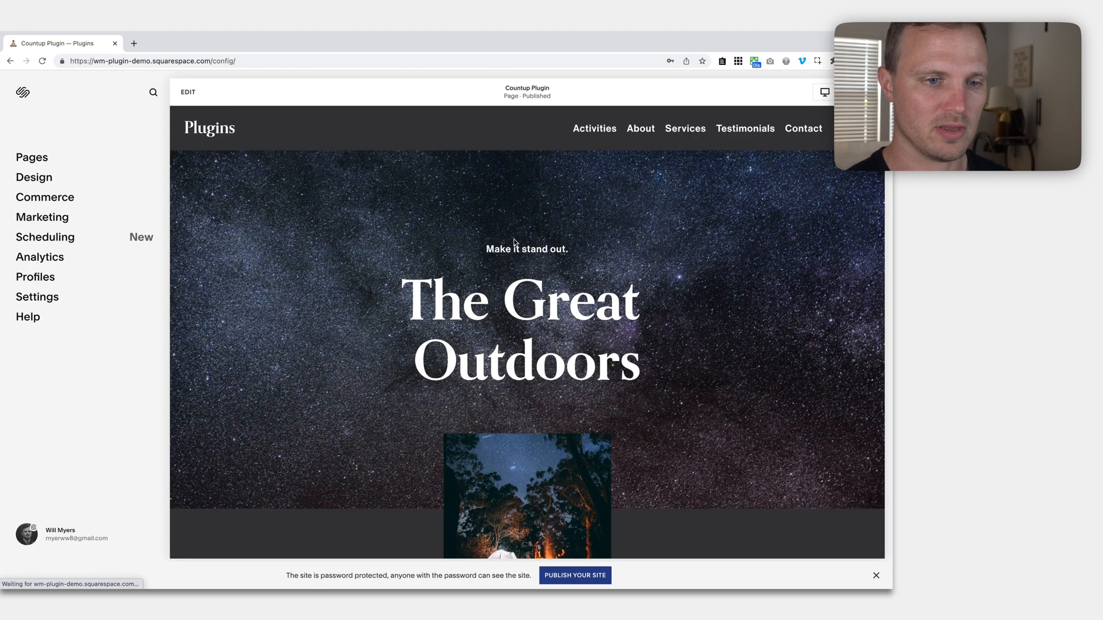
scroll(down, 3)
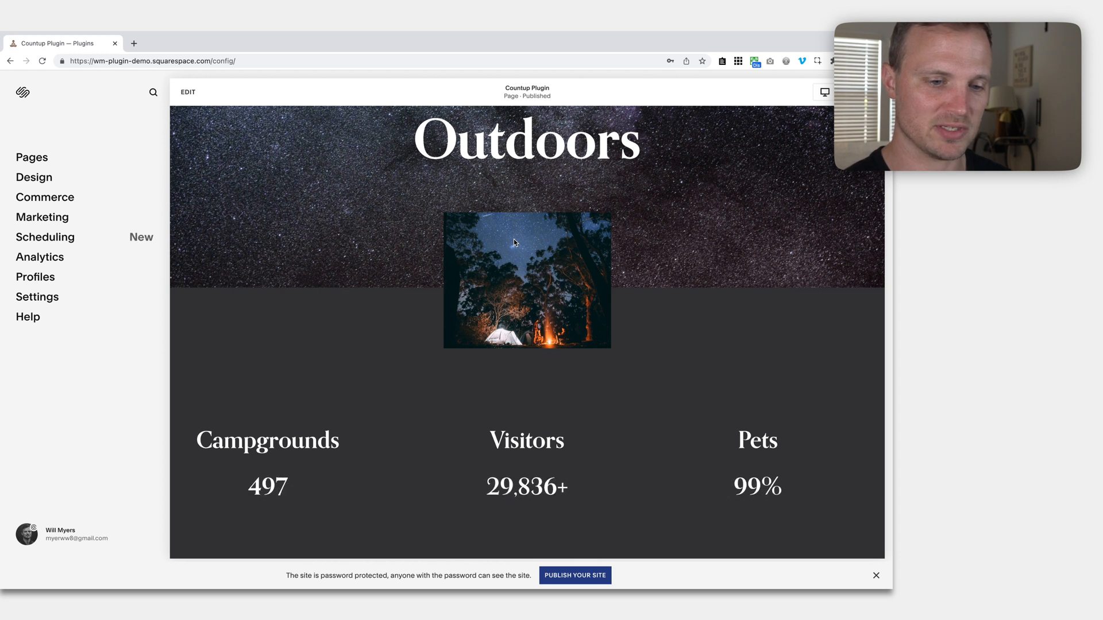
scroll(down, 3)
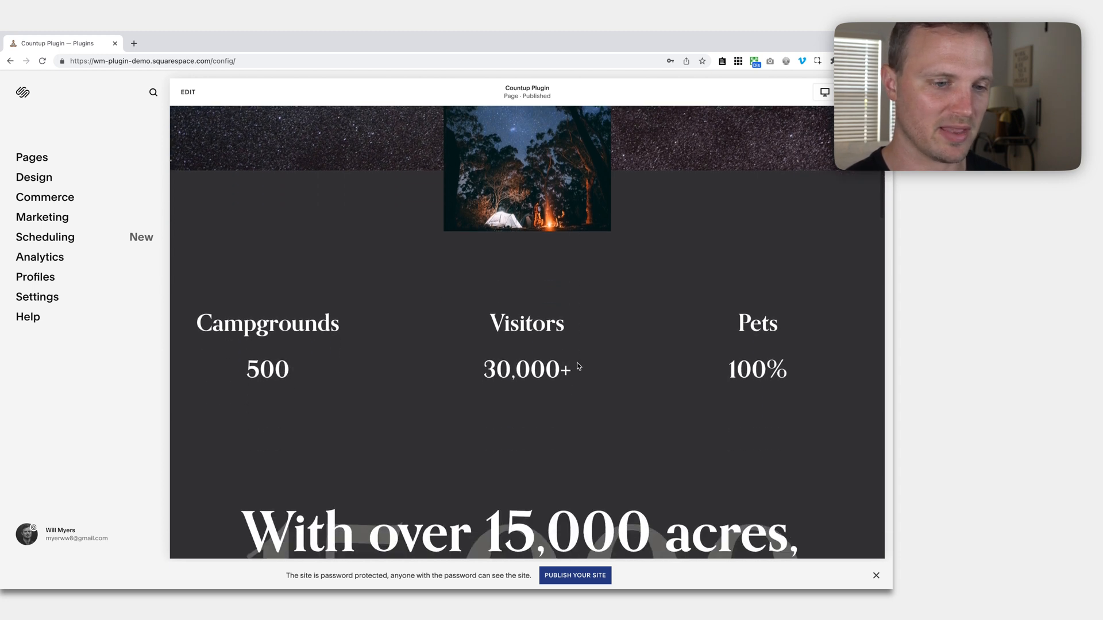
scroll(down, 3)
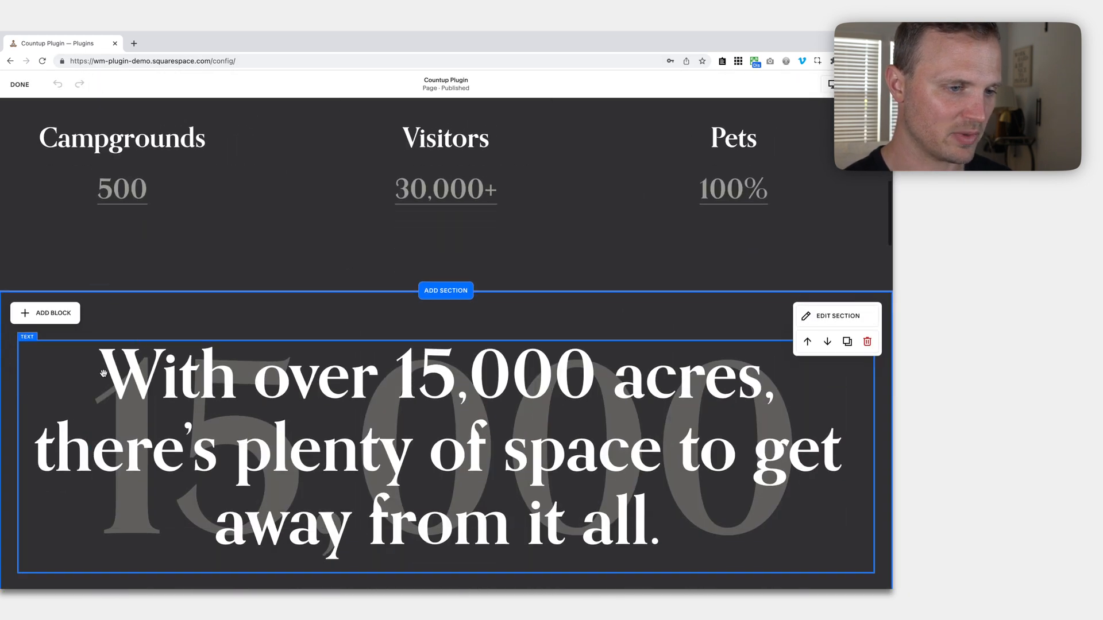
scroll(down, 3)
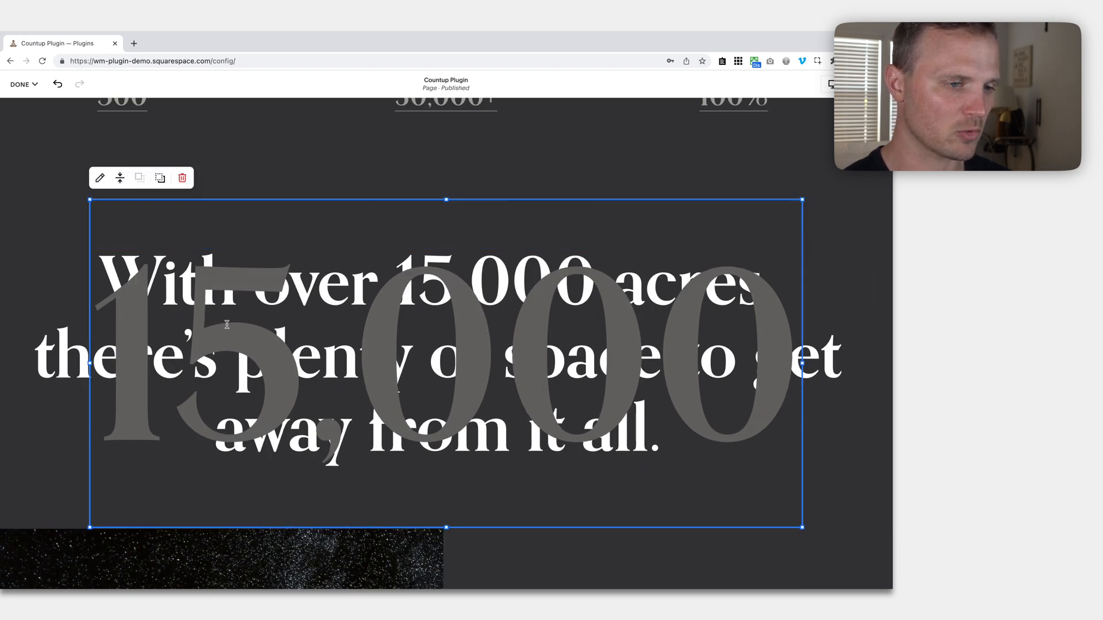
click(100, 177)
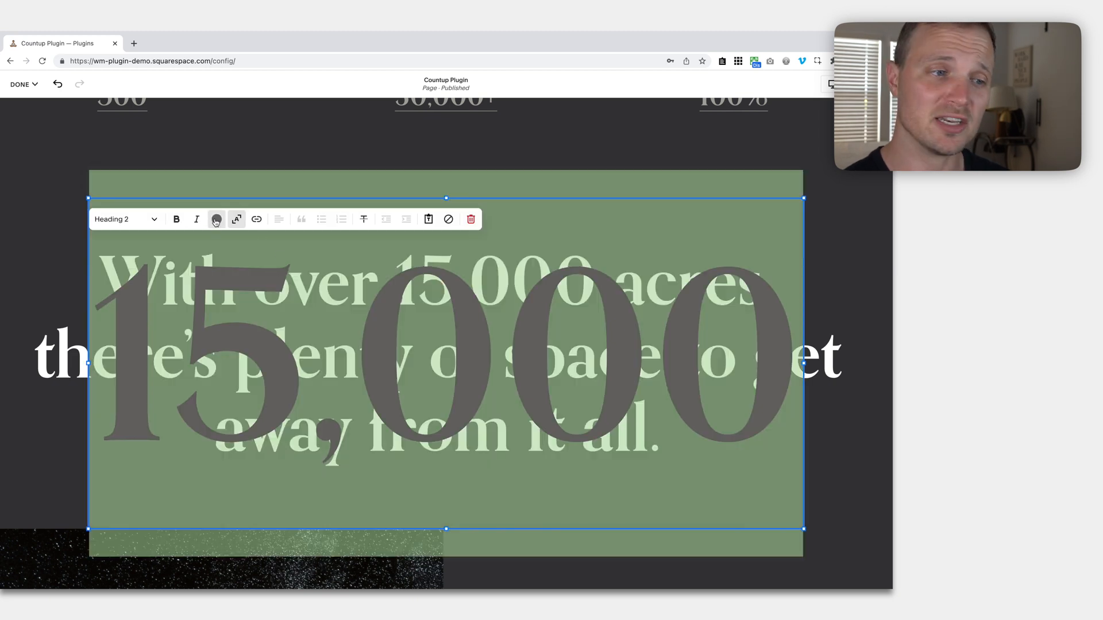
click(217, 218)
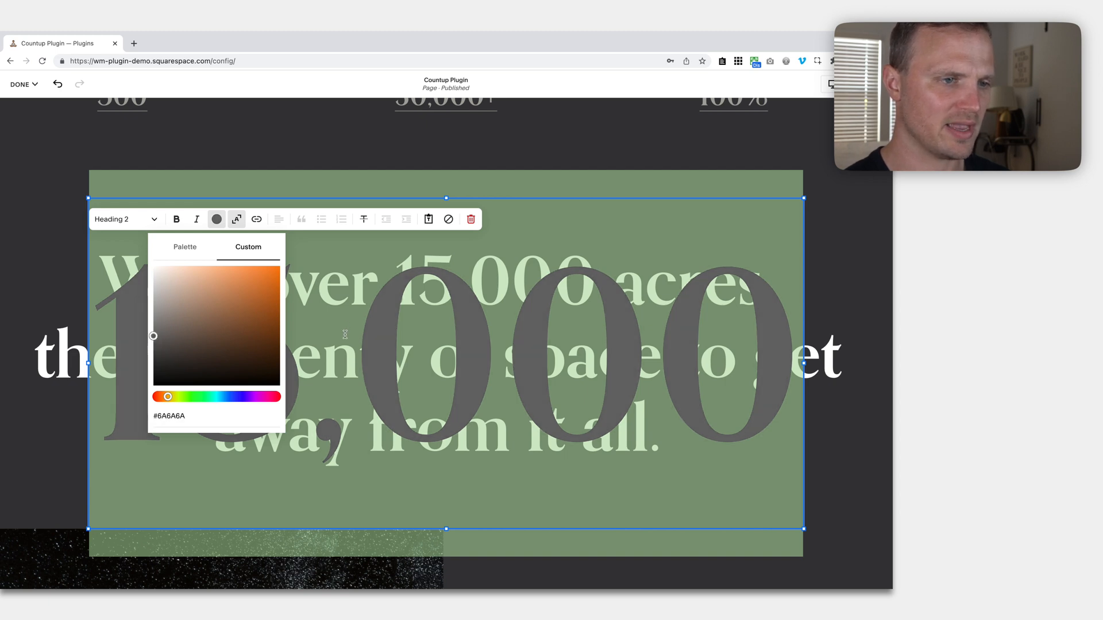
click(217, 218)
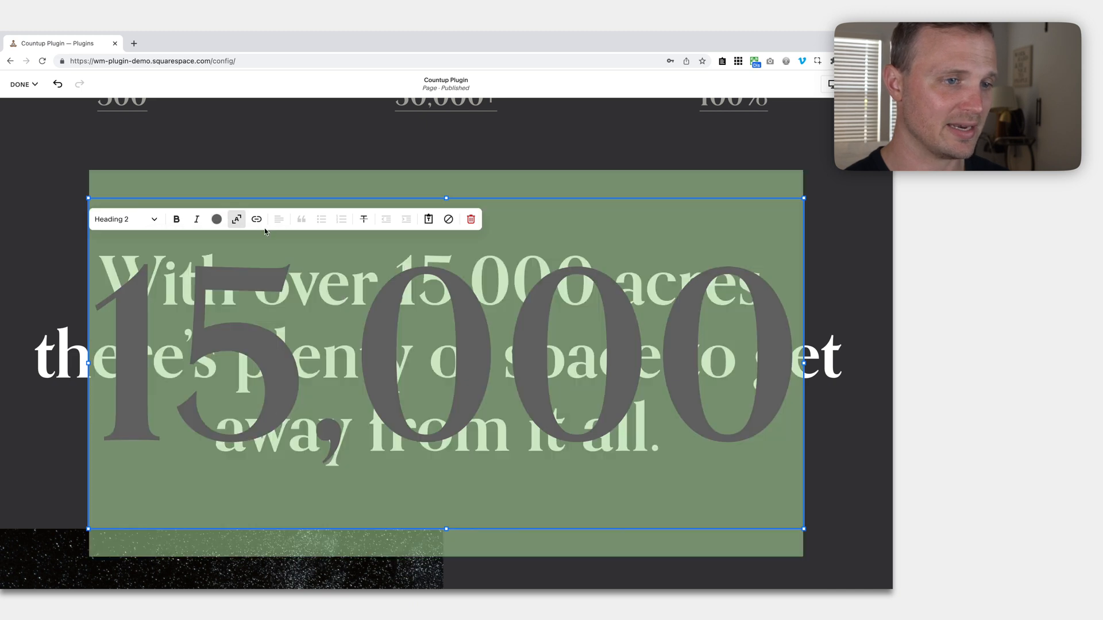
click(256, 218)
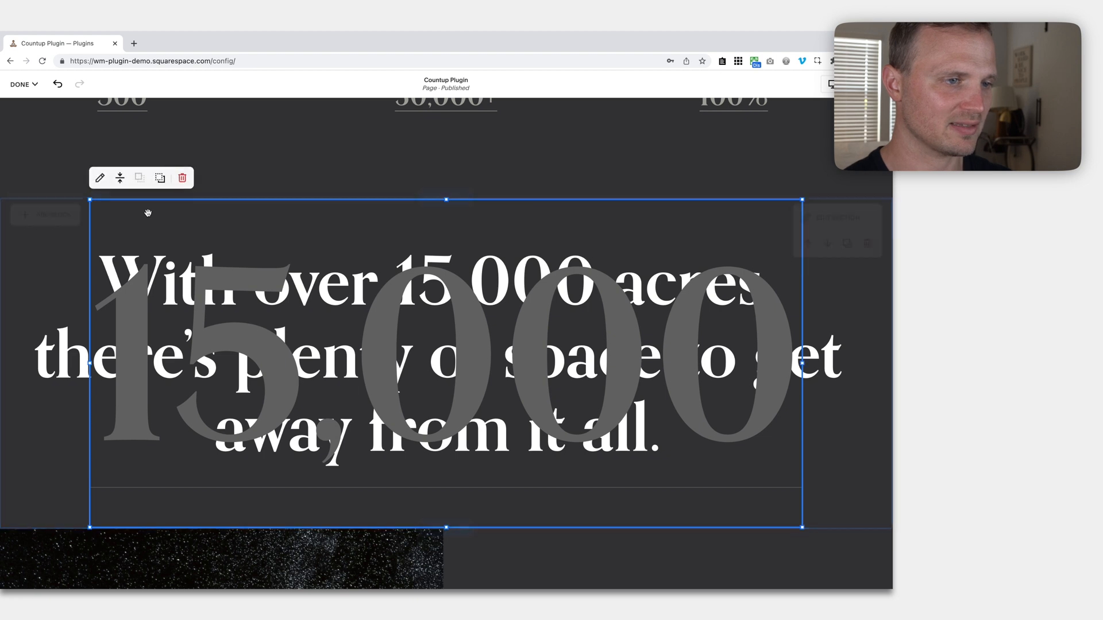
mouse_move(160, 177)
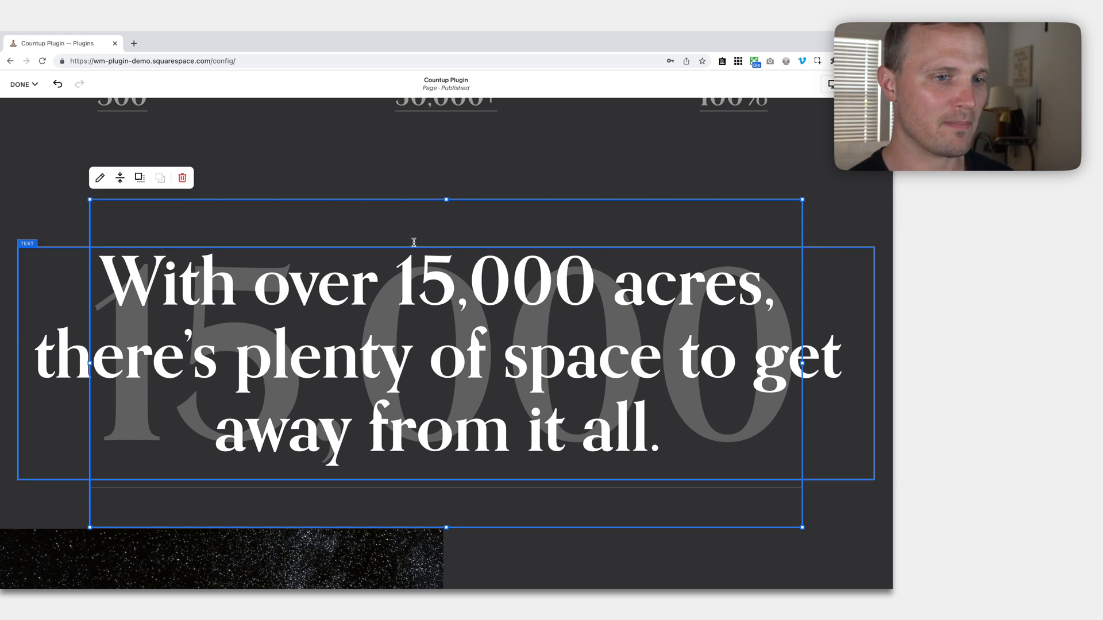
click(221, 560)
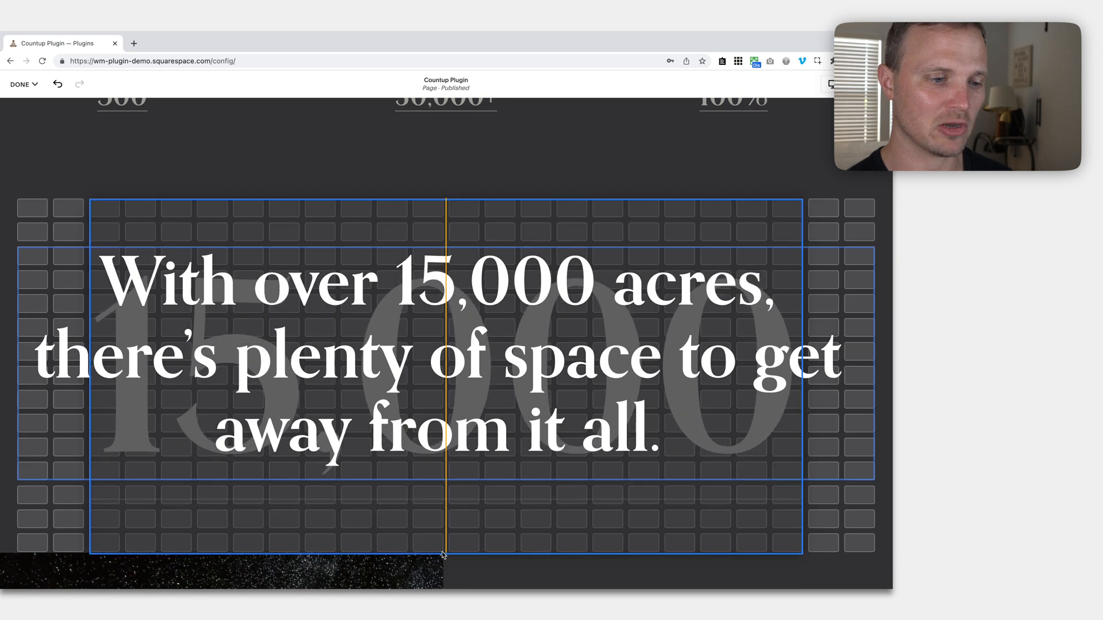
click(443, 352)
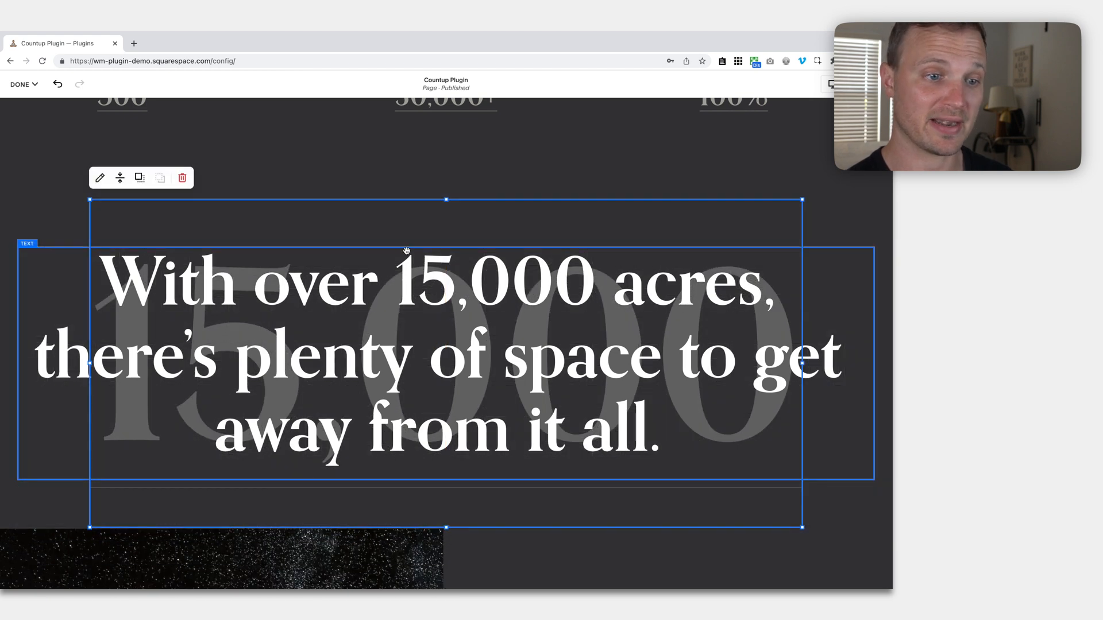
mouse_move(119, 177)
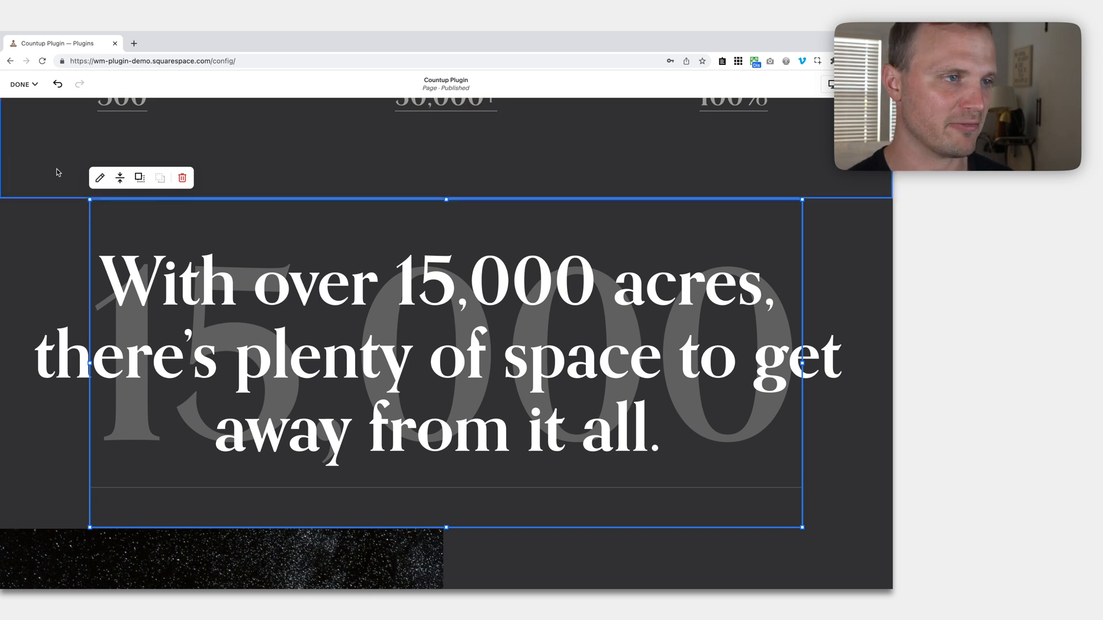
- Save and exit the editor so the stats and background 15,000 animate counting up
click(23, 84)
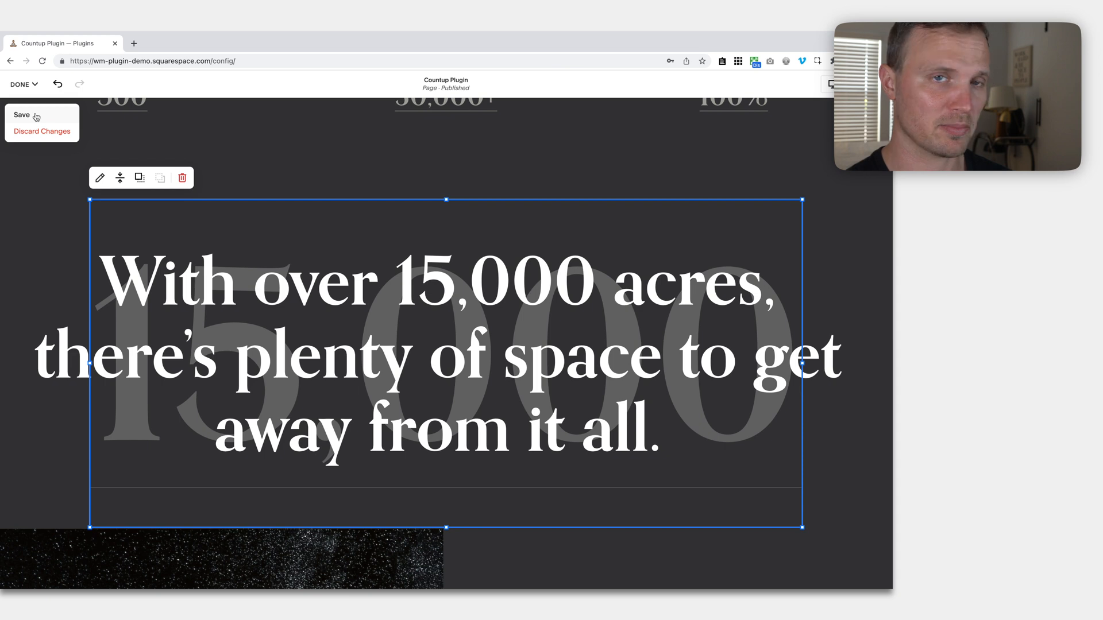
click(22, 114)
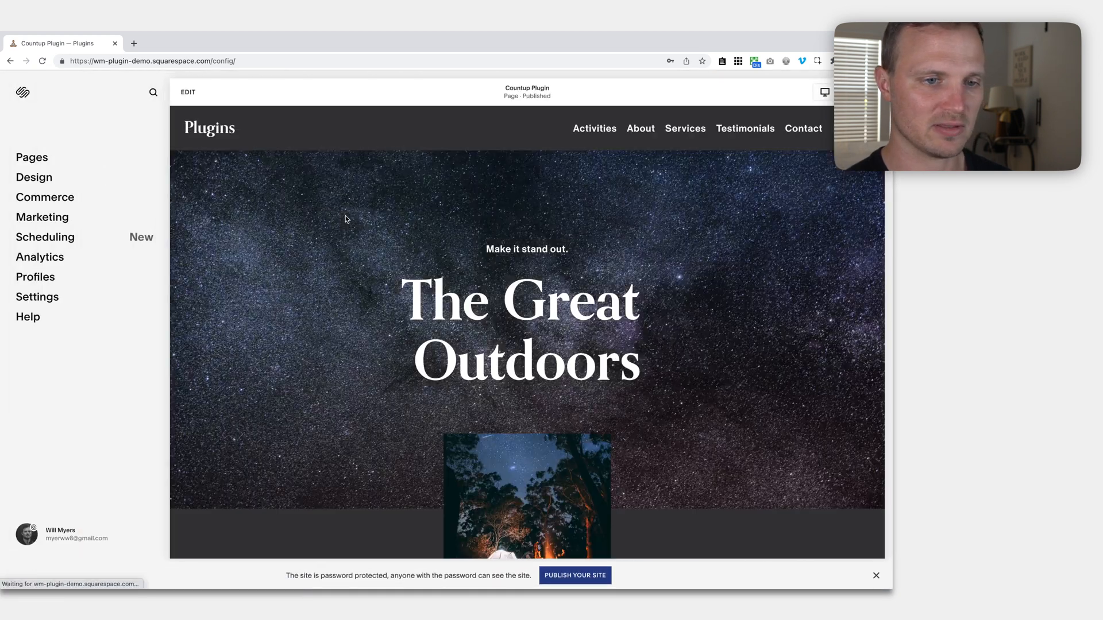
scroll(down, 3)
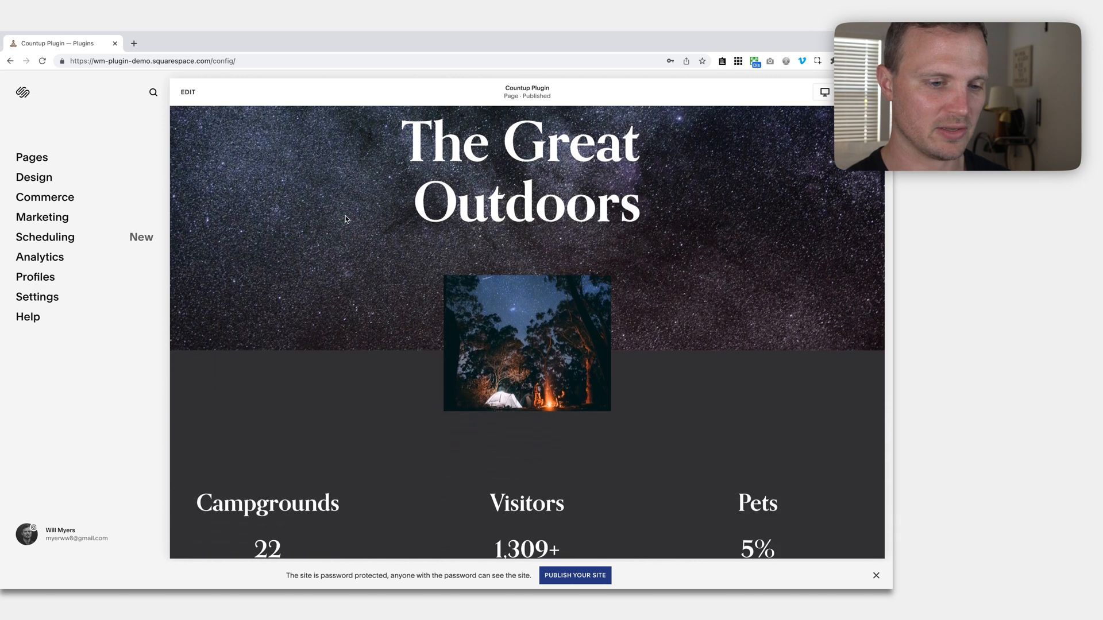
scroll(down, 3)
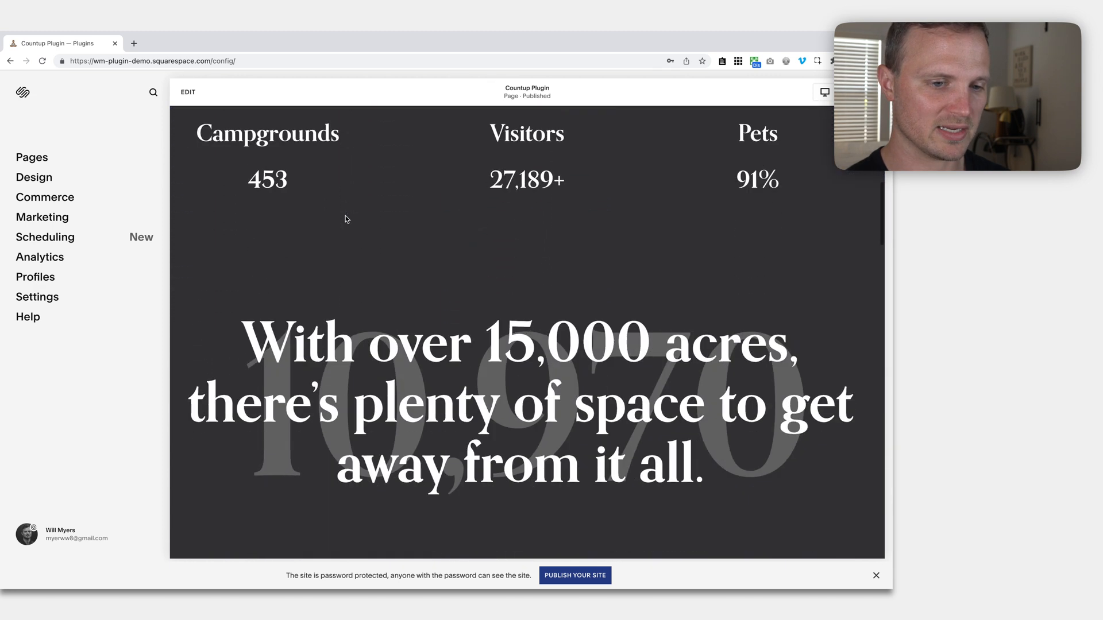